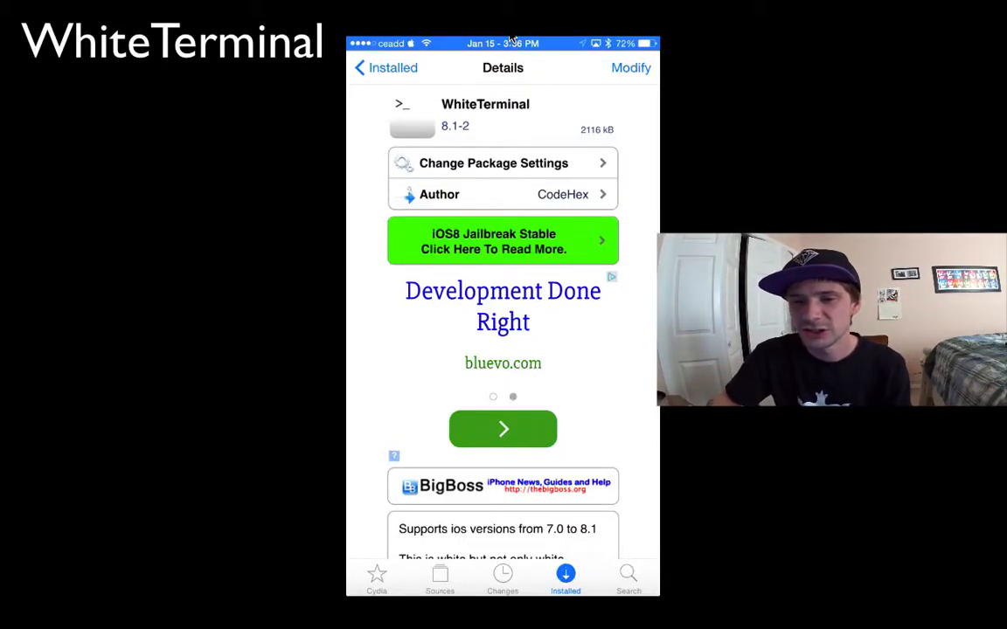
- Scroll down the Cydia page, then launch WhiteTerminal from its Home Screen icon
{"action": "scroll", "scroll_direction": "down", "scroll_amount": 3}
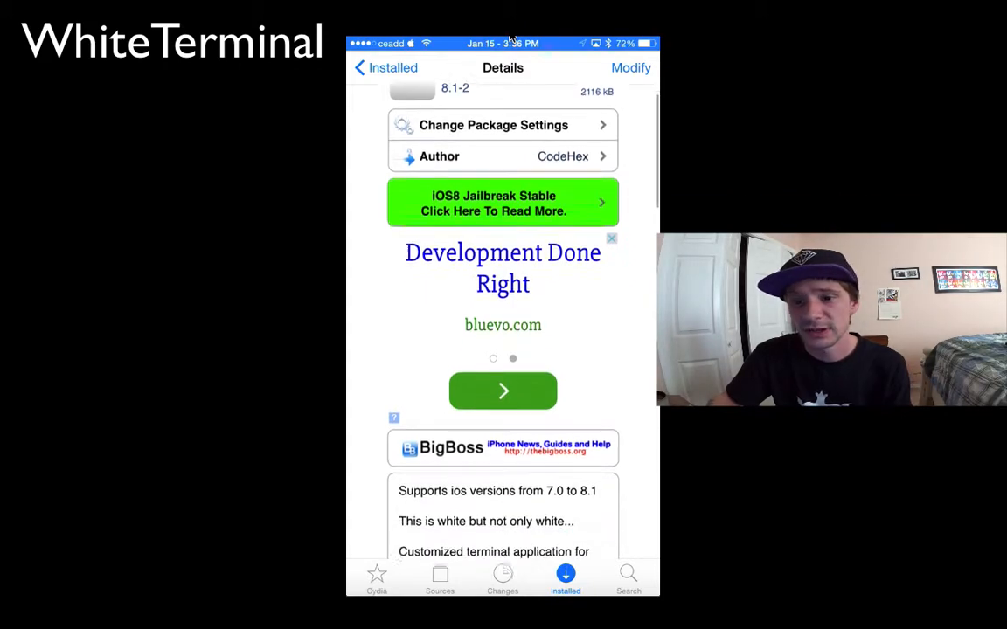
{"action": "scroll", "scroll_direction": "down", "scroll_amount": 3}
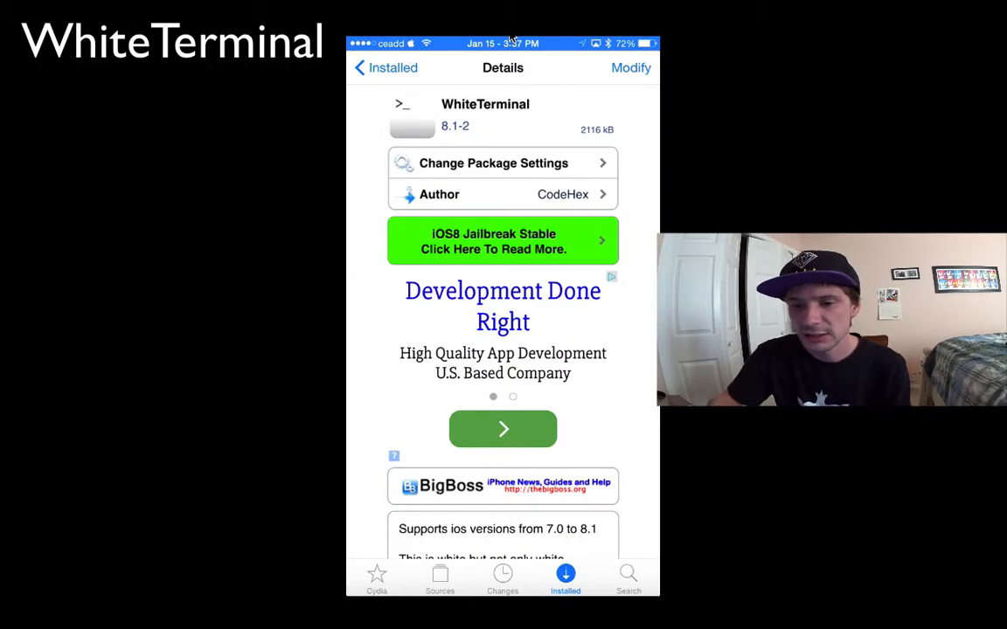
{"action": "scroll", "scroll_direction": "down", "scroll_amount": 3}
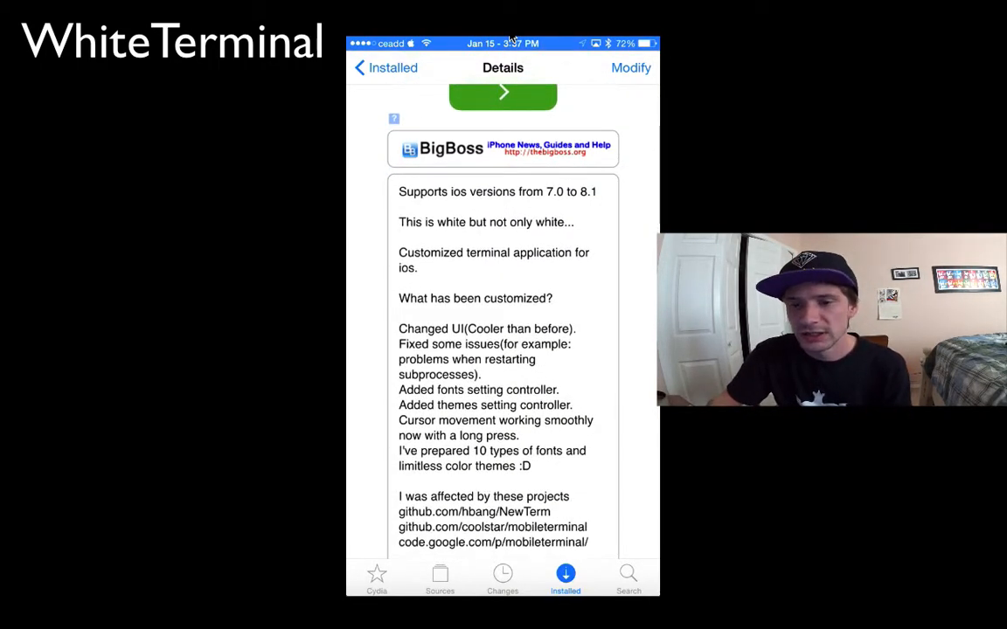
{"action": "scroll", "scroll_direction": "down", "scroll_amount": 3}
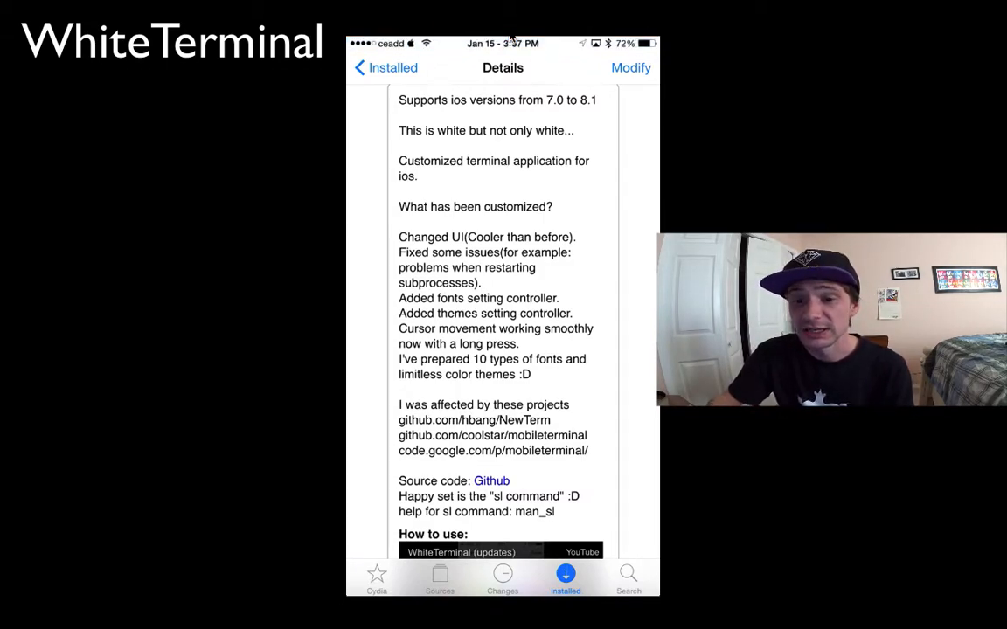
{"action": "scroll", "scroll_direction": "down", "scroll_amount": 3}
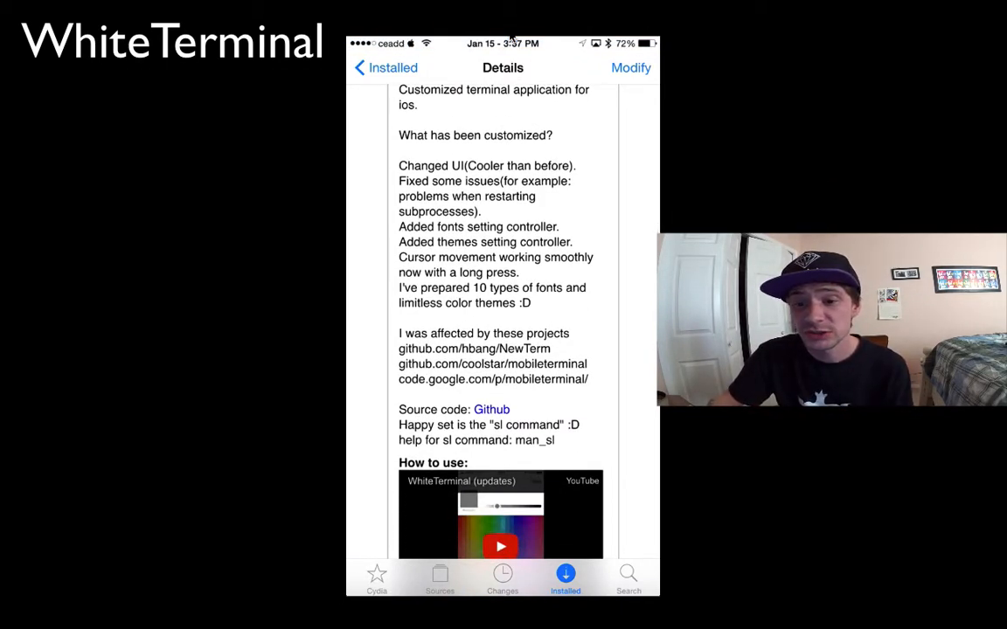
{"action": "scroll", "scroll_direction": "down", "scroll_amount": 3}
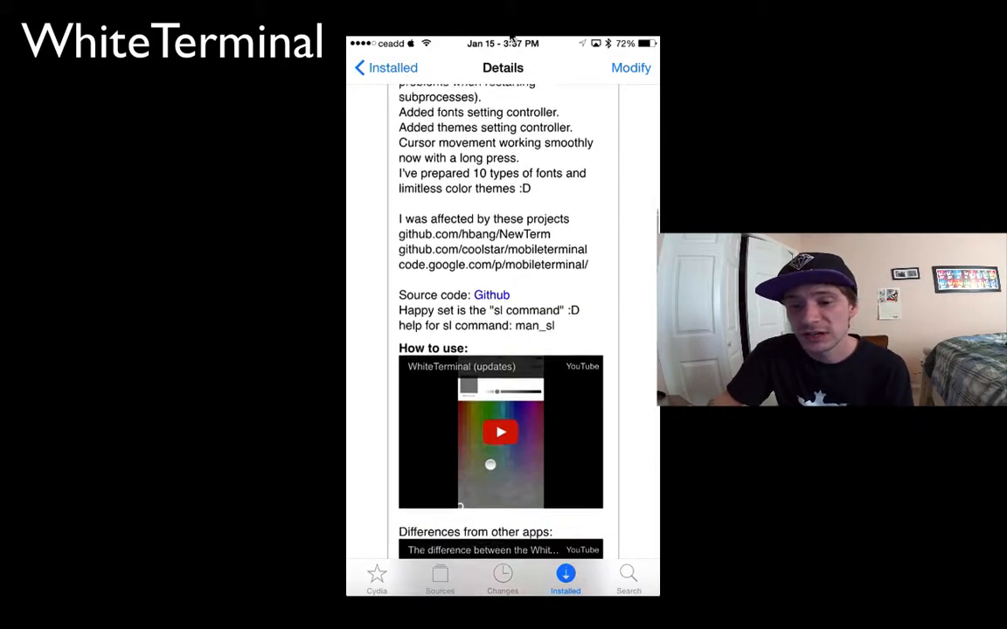
{"action": "scroll", "scroll_direction": "down", "scroll_amount": 3}
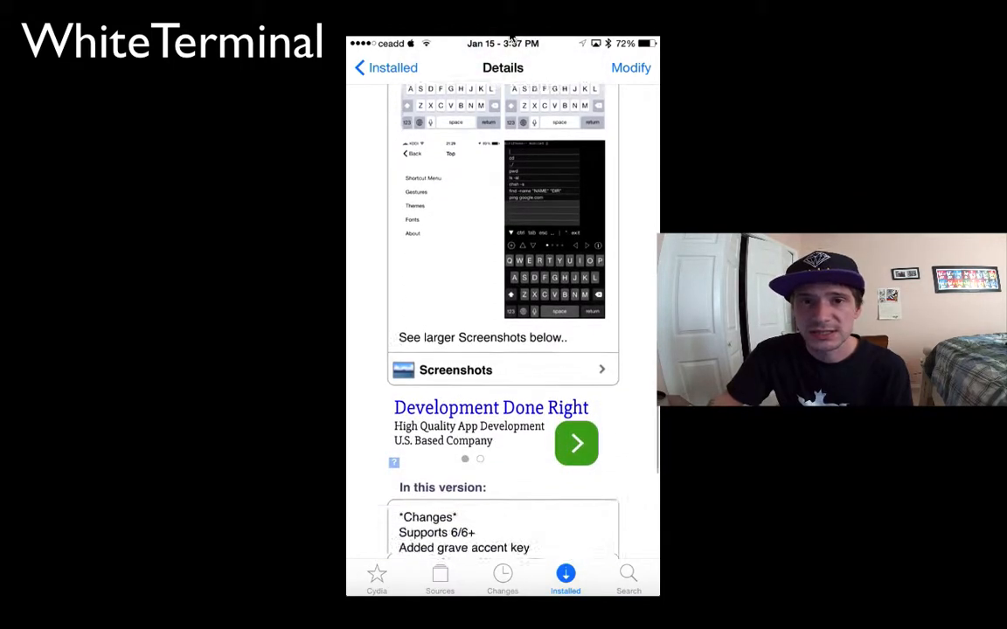
{"action": "scroll", "scroll_direction": "down", "scroll_amount": 3}
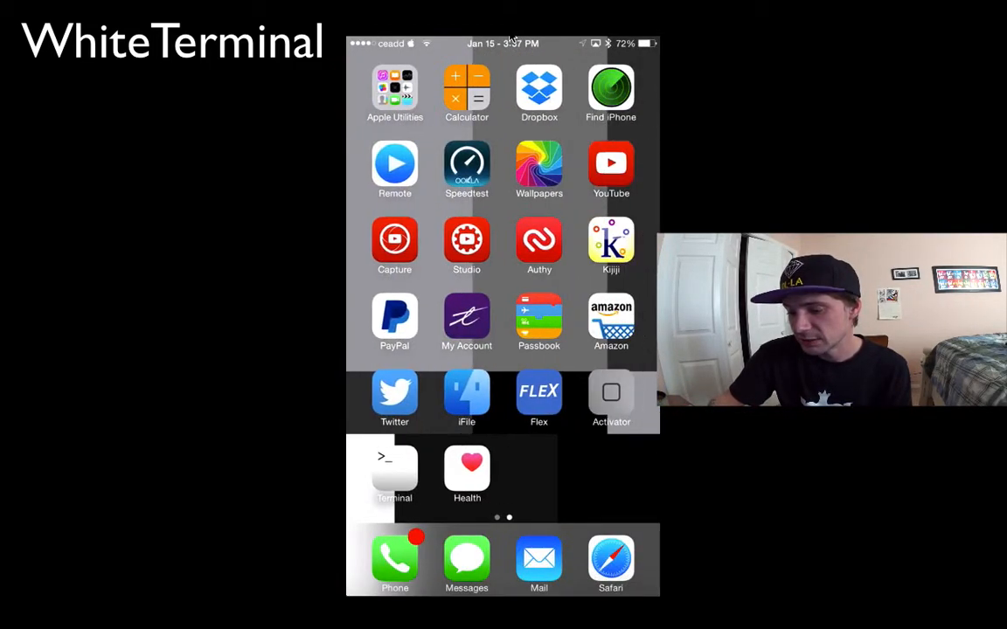
{"action": "left_click", "coordinate": [395, 468]}
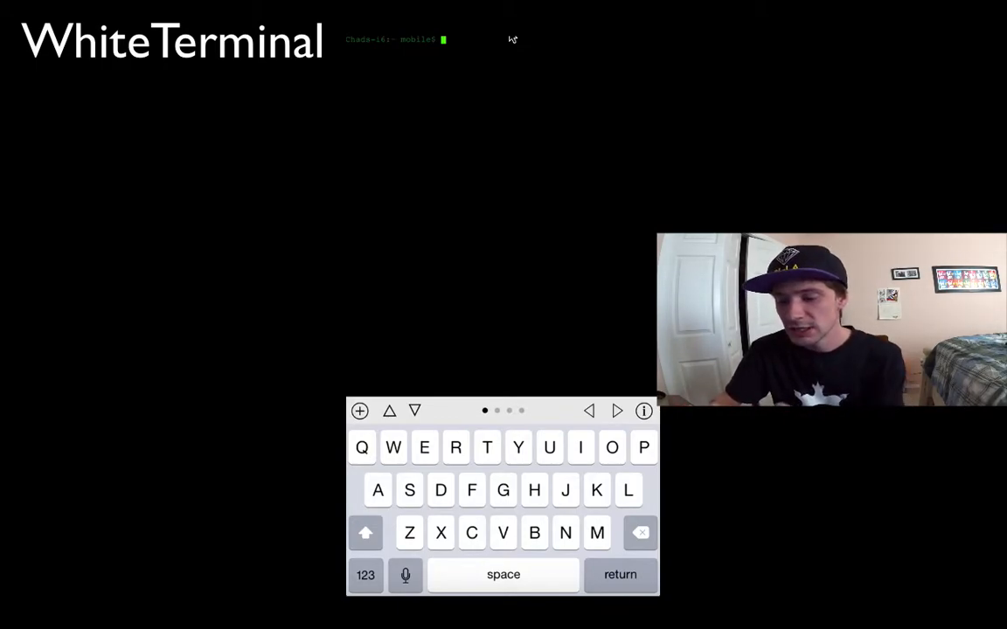
- Log in as root with su and run the date command at the prompt
{"action": "type", "text": "su root"}
{"action": "type", "text": "date"}
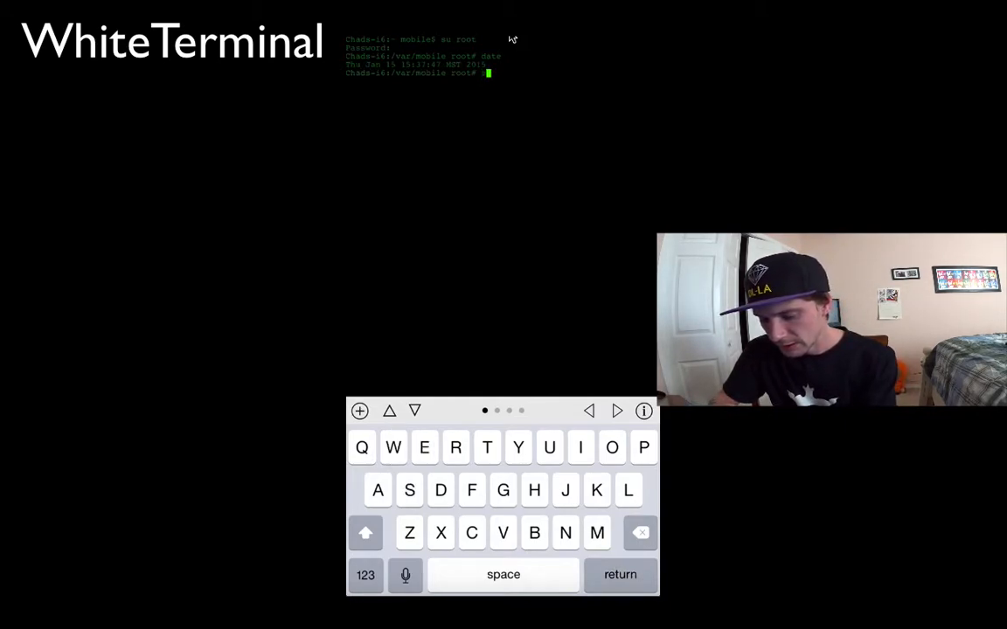
{"action": "left_click", "coordinate": [365, 573]}
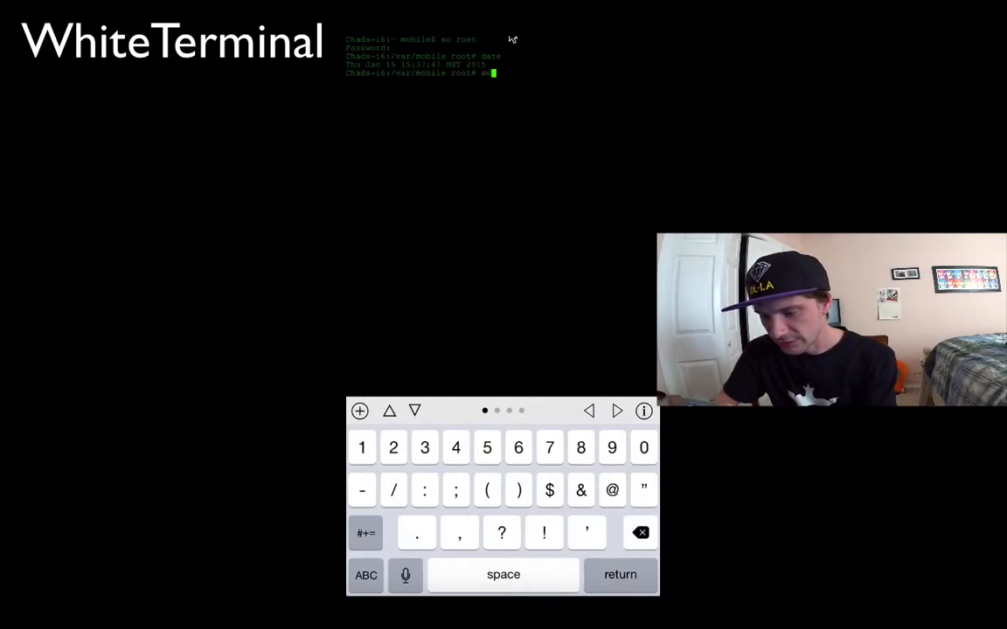
{"action": "key", "text": "return"}
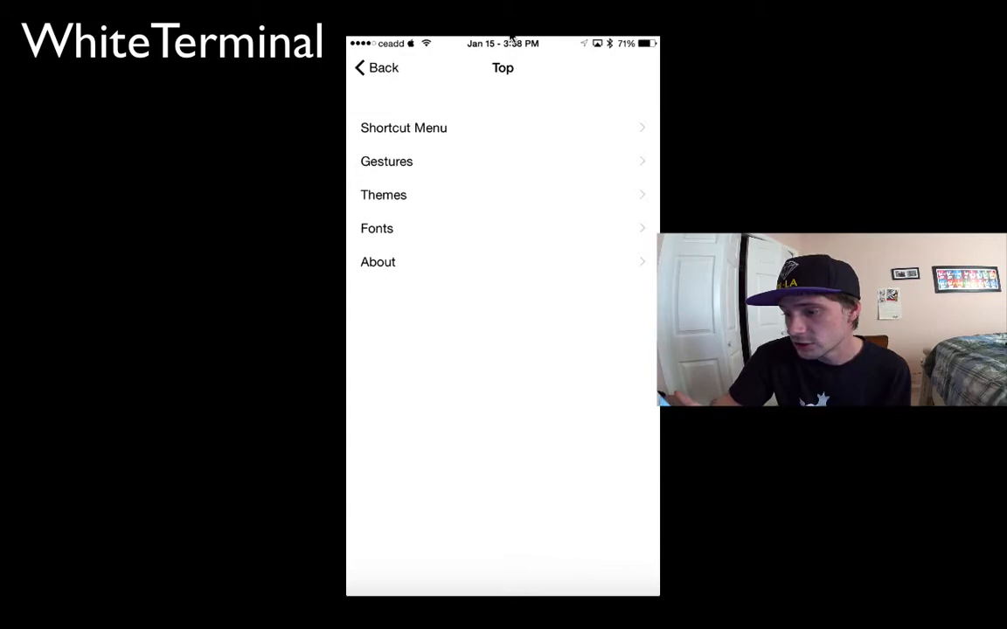
- Review the ping google.com shortcut in the Shortcut Menu and cancel without changes
{"action": "left_click", "coordinate": [402, 127]}
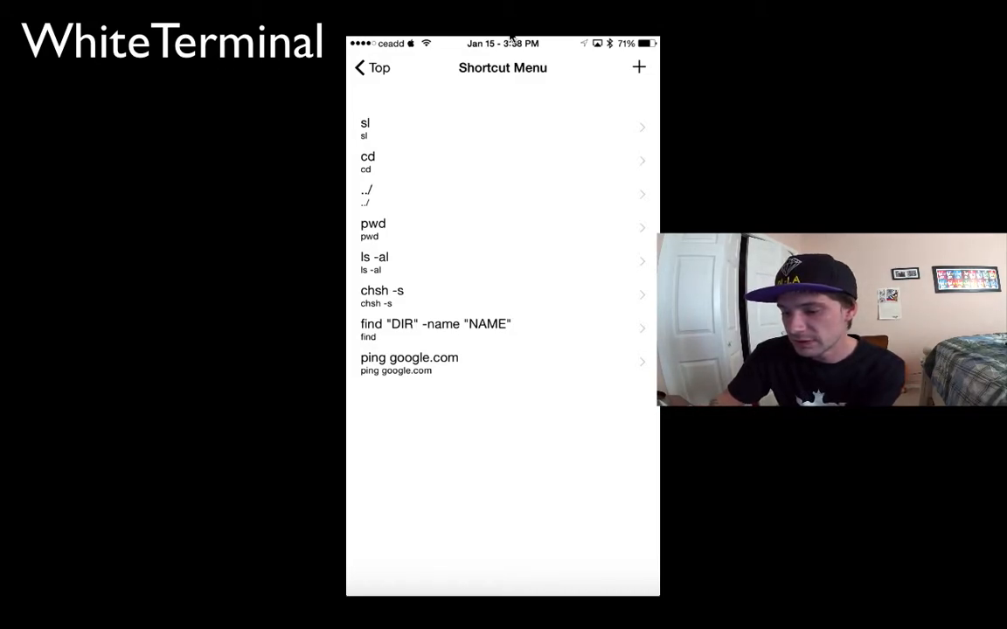
{"action": "left_click", "coordinate": [409, 356]}
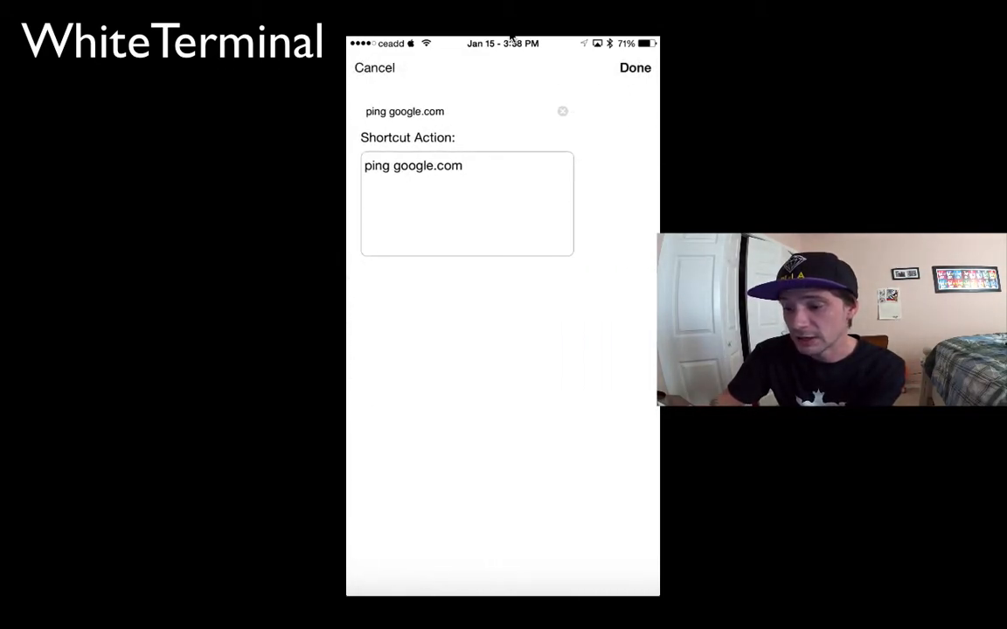
{"action": "left_click", "coordinate": [634, 67]}
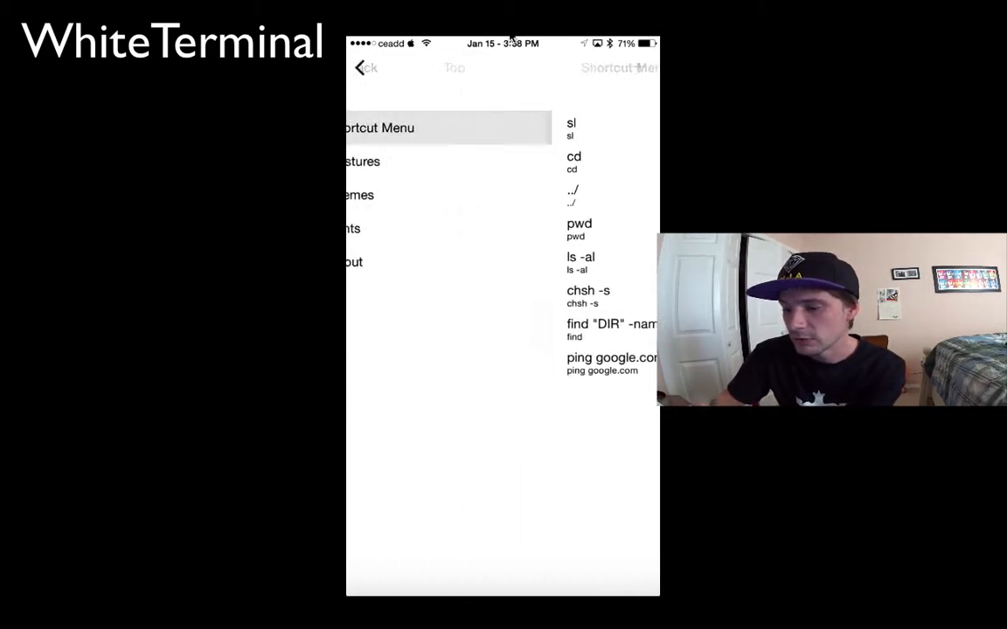
- Return to the main settings and show the Themes list with Homebrew checked
{"action": "left_click", "coordinate": [374, 66]}
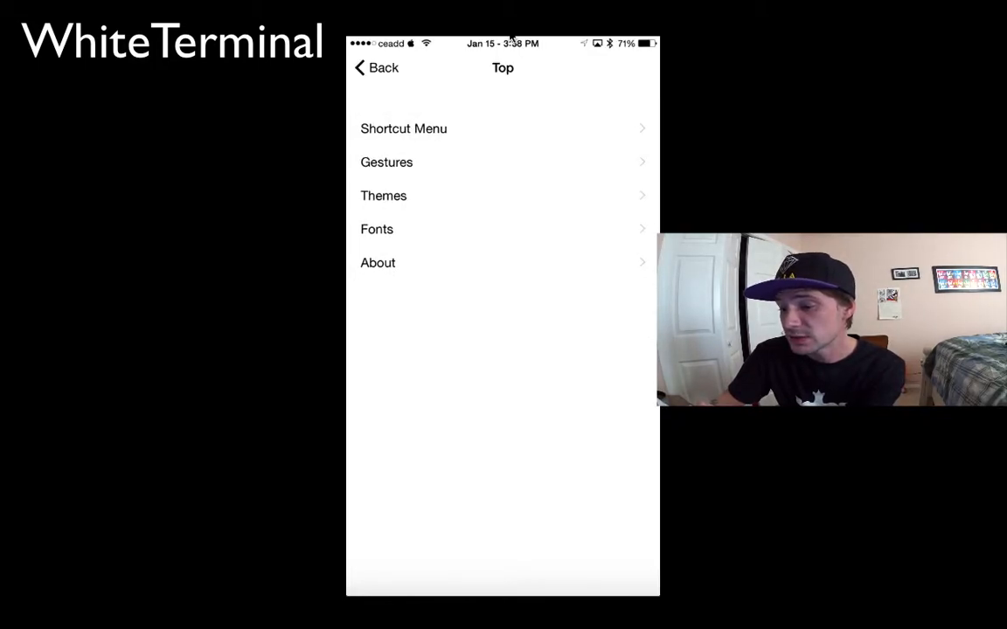
{"action": "left_click", "coordinate": [383, 196]}
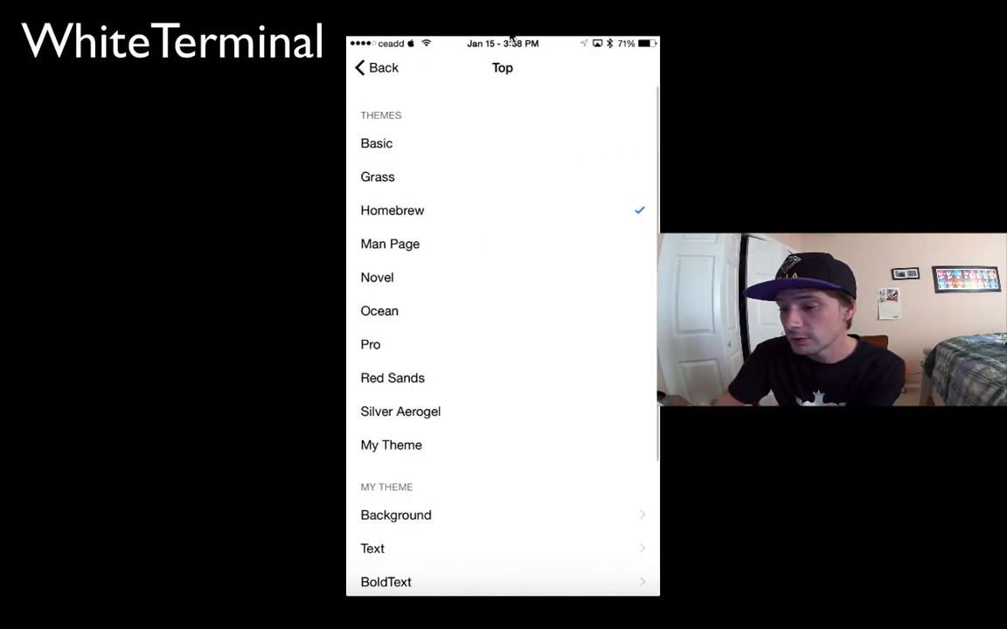
- Choose Basic as the terminal theme
{"action": "left_click", "coordinate": [376, 143]}
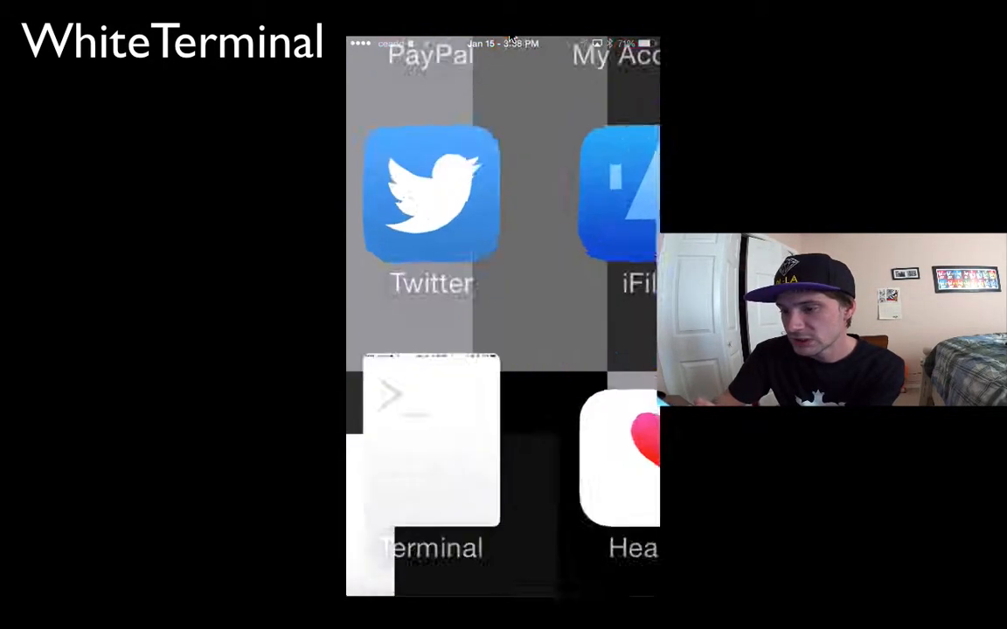
- Relaunch WhiteTerminal from the Home Screen to see the white Basic theme
{"action": "left_click", "coordinate": [430, 455]}
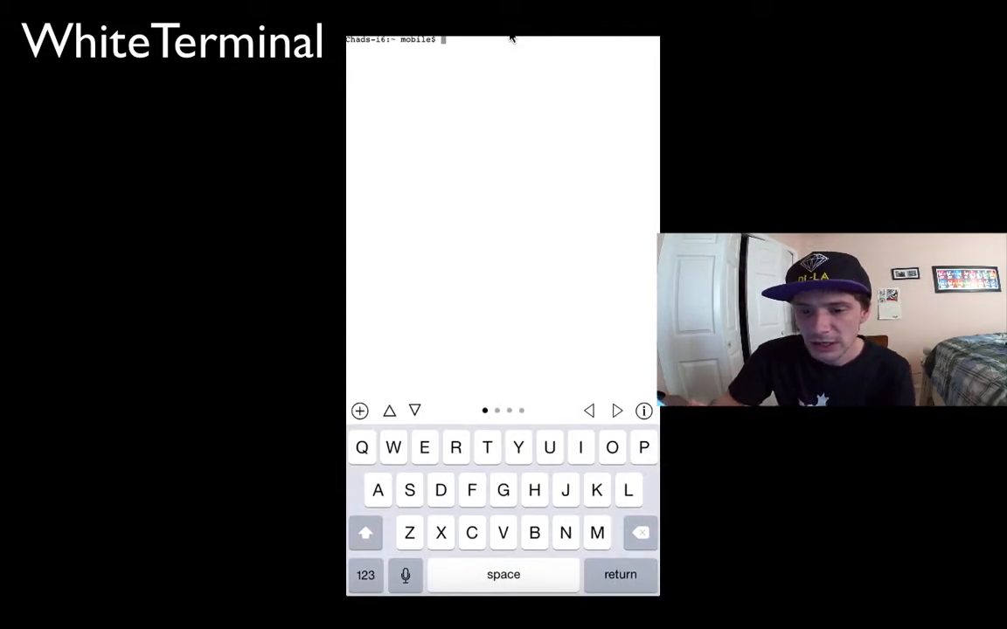